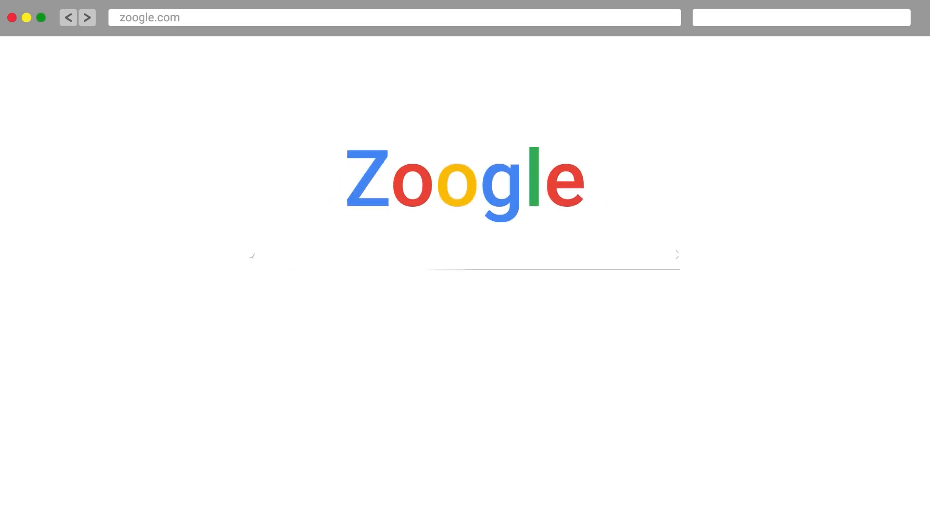
pyautogui.write('Human Resour')
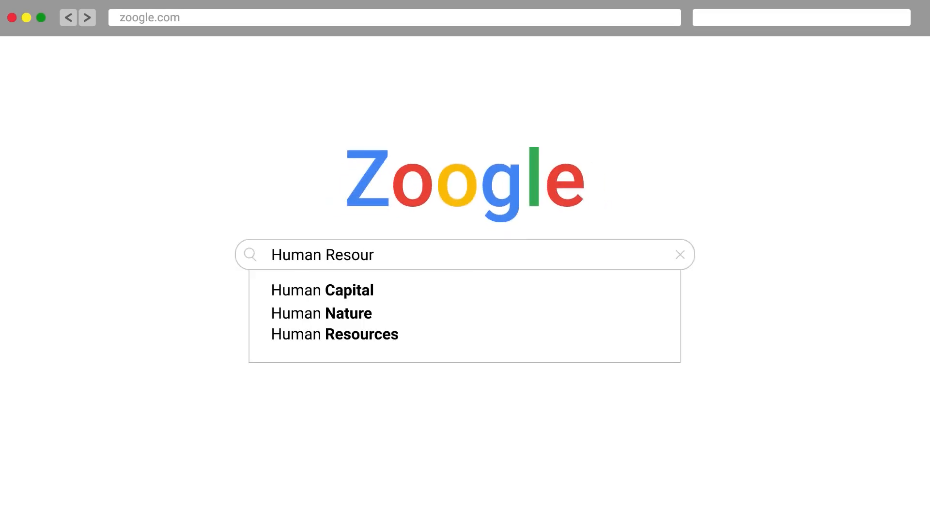